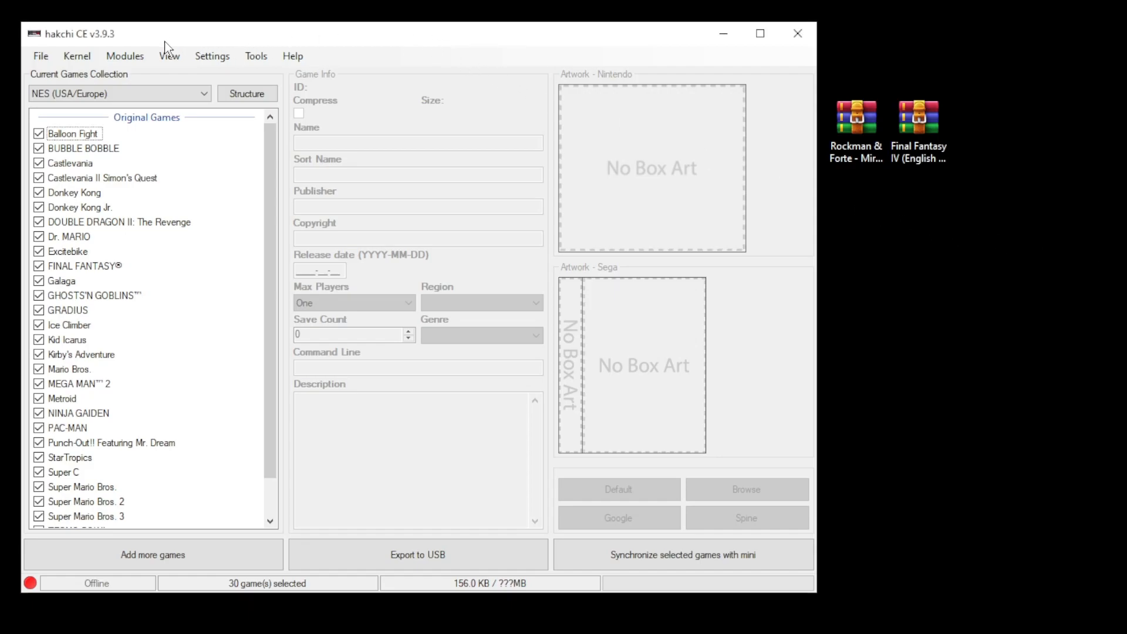
Flash the custom kernel via Kernel > Install / Repair and wait for the console to connect.
left_click(76, 55)
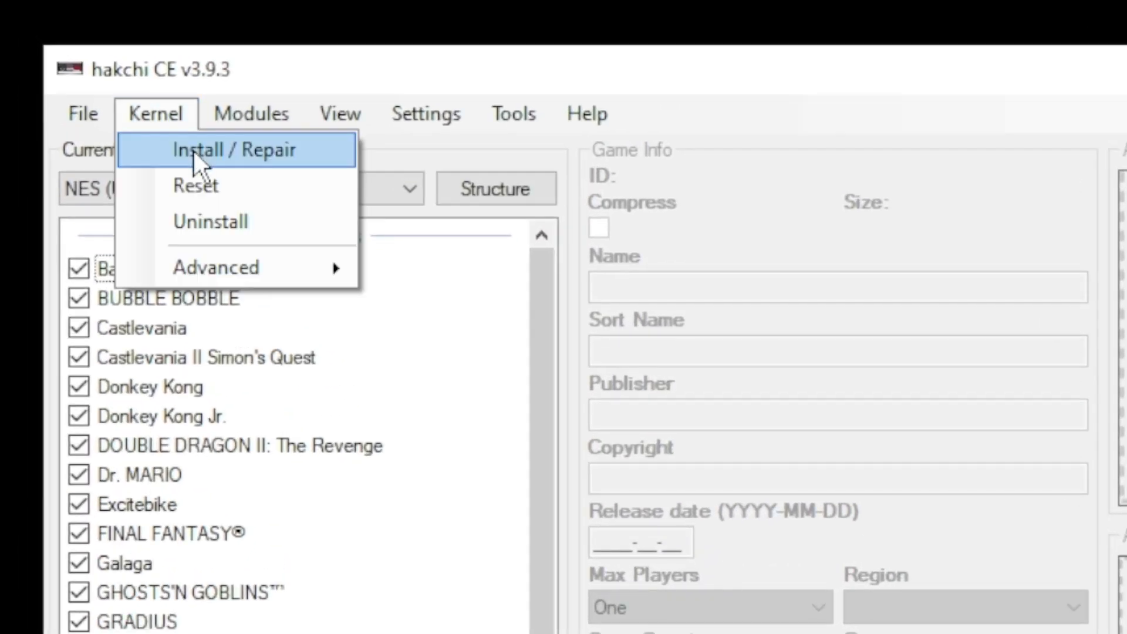
left_click(236, 149)
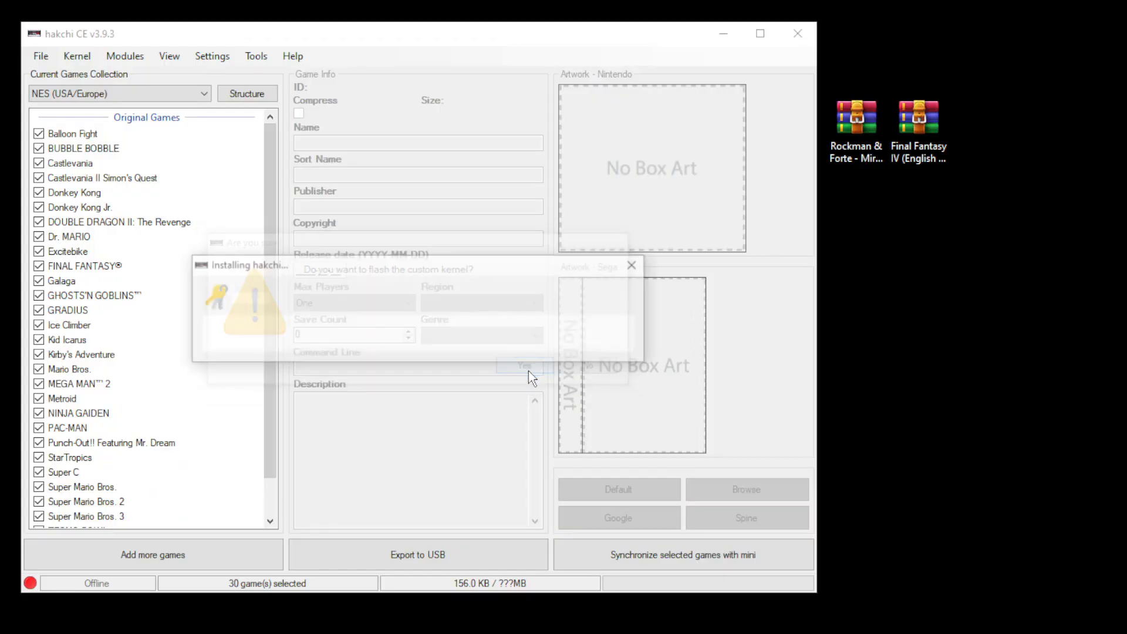
left_click(524, 366)
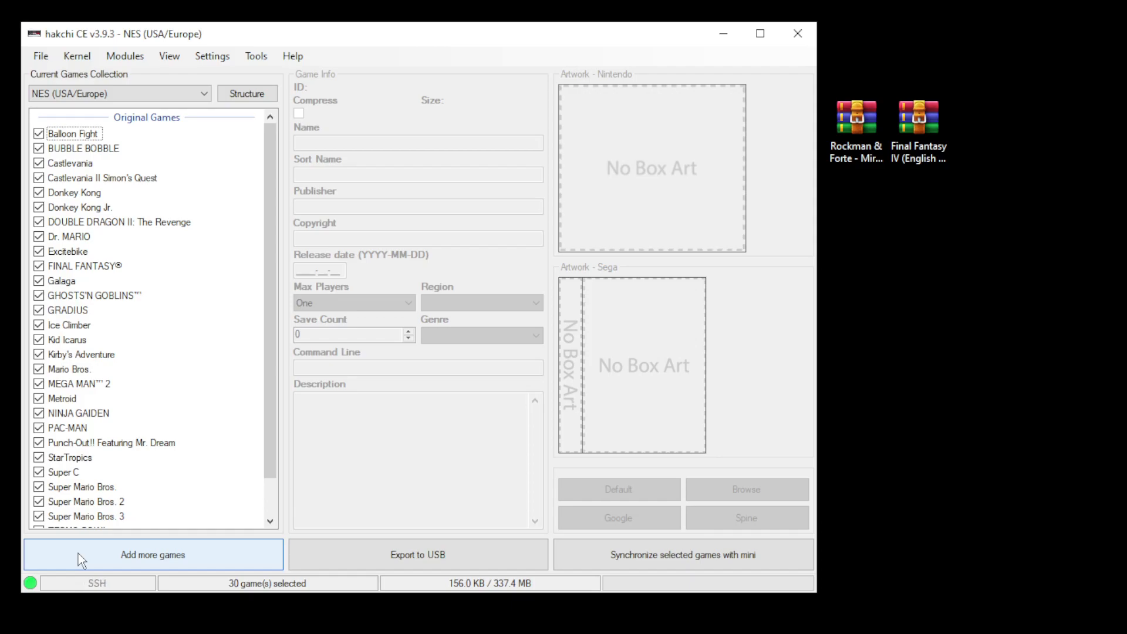
left_click(293, 57)
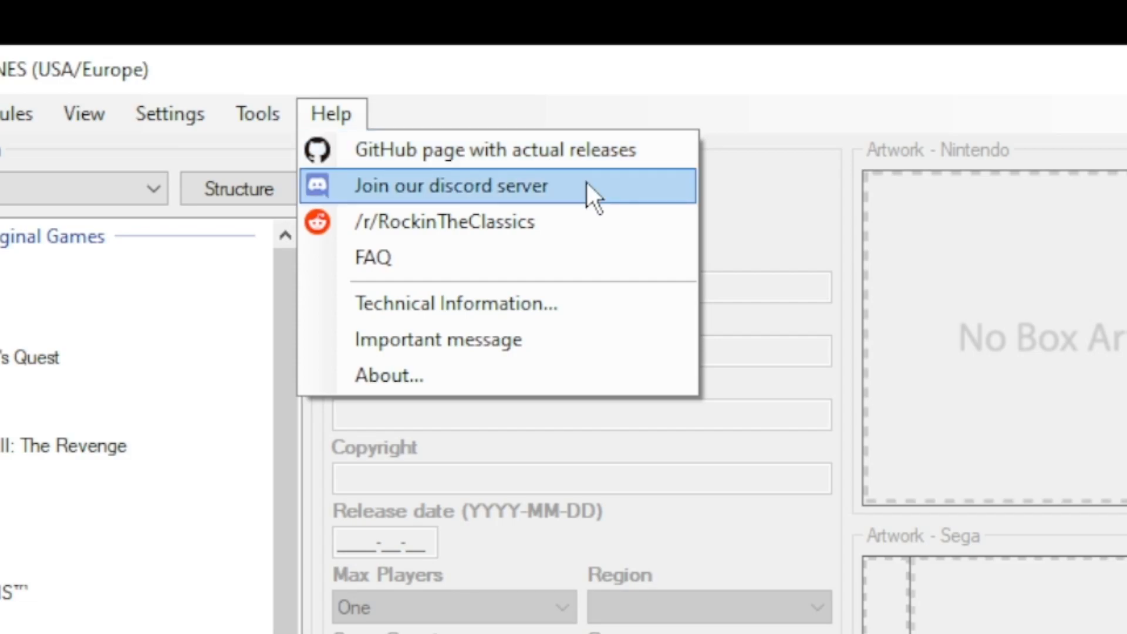
mouse_move(587, 233)
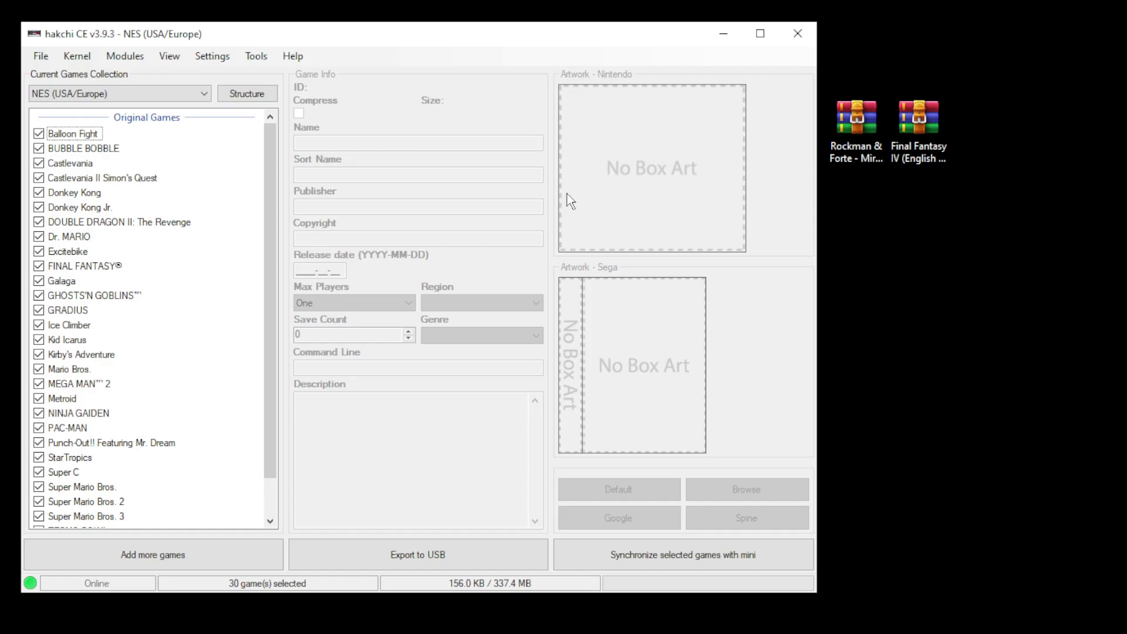
Download RetroArch 1.9.10 Ozone and the Mednafen WonderSwan core from KMFD's Mod Hub.
left_click(124, 55)
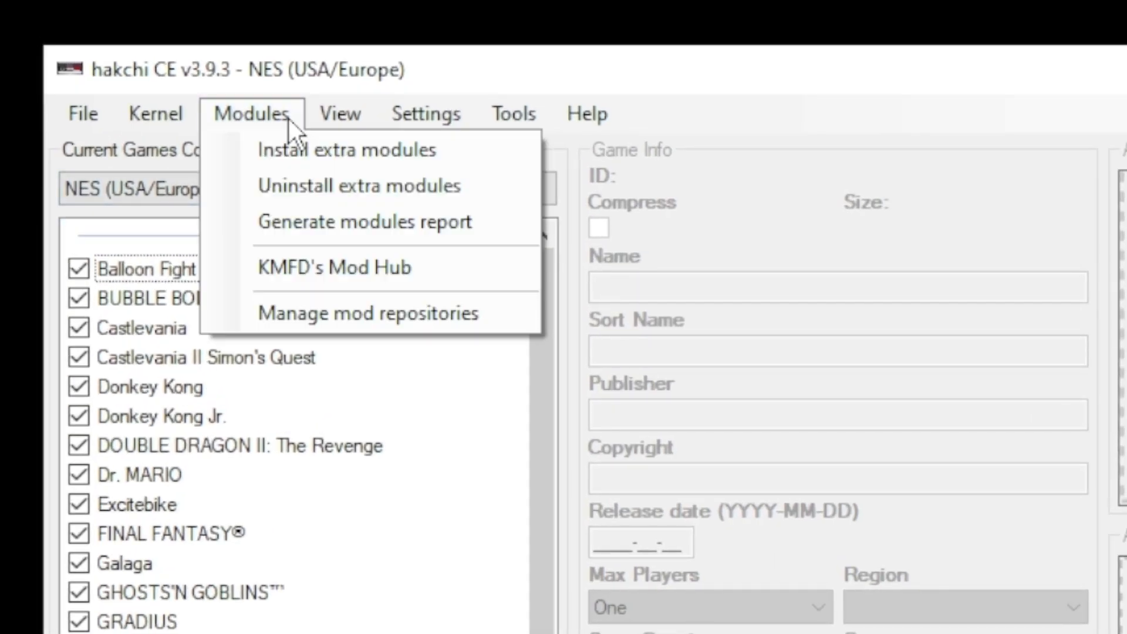
mouse_move(343, 267)
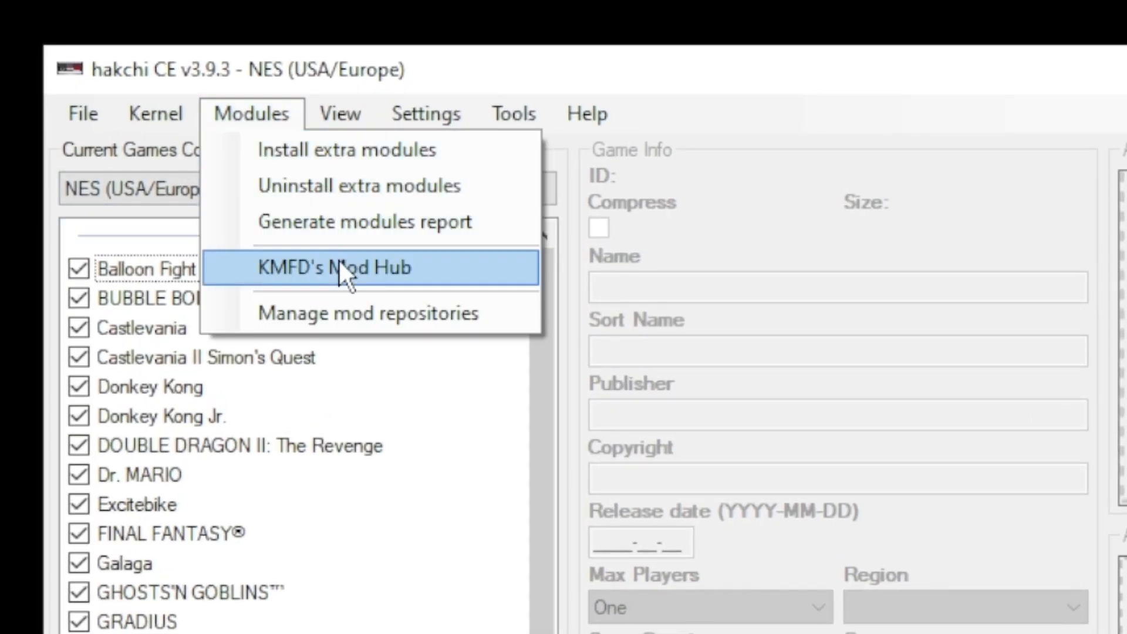
left_click(348, 267)
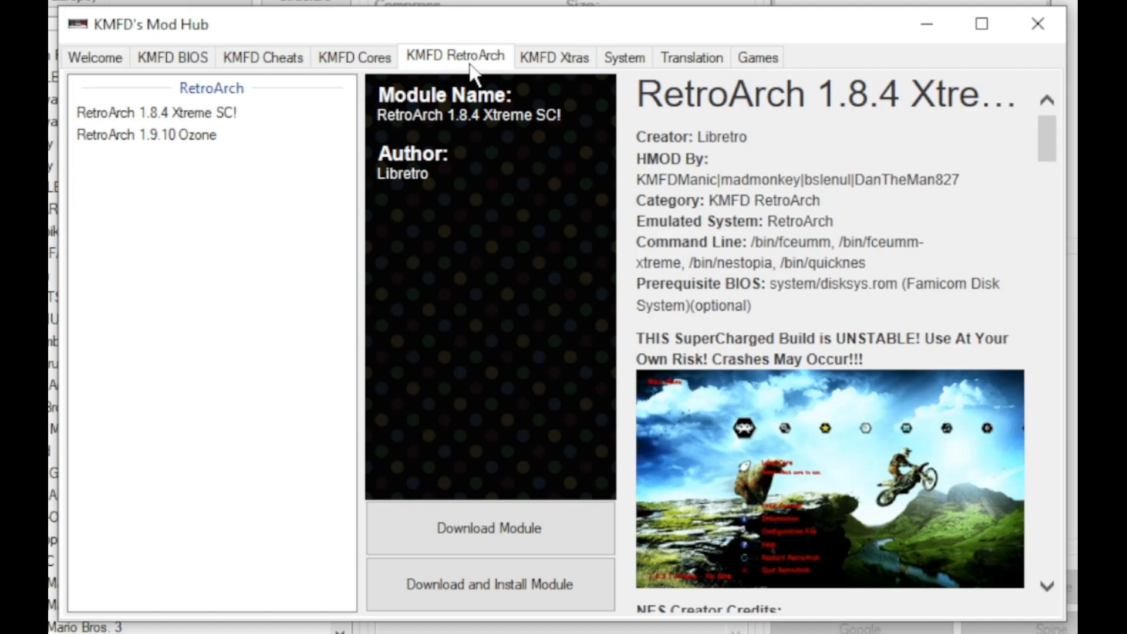
left_click(147, 135)
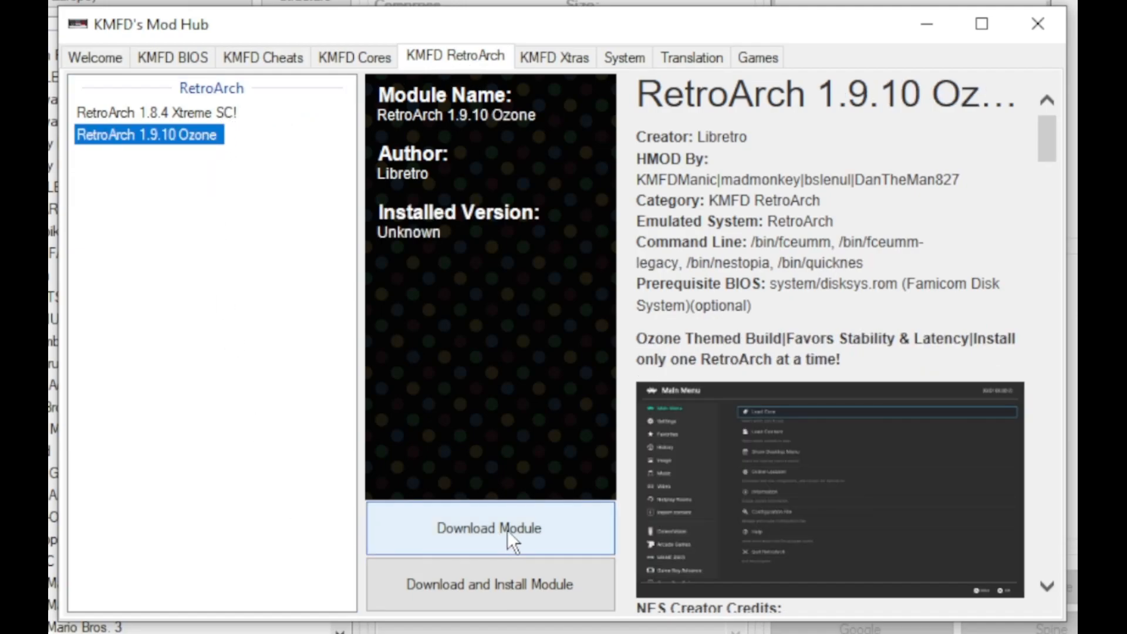
mouse_move(353, 79)
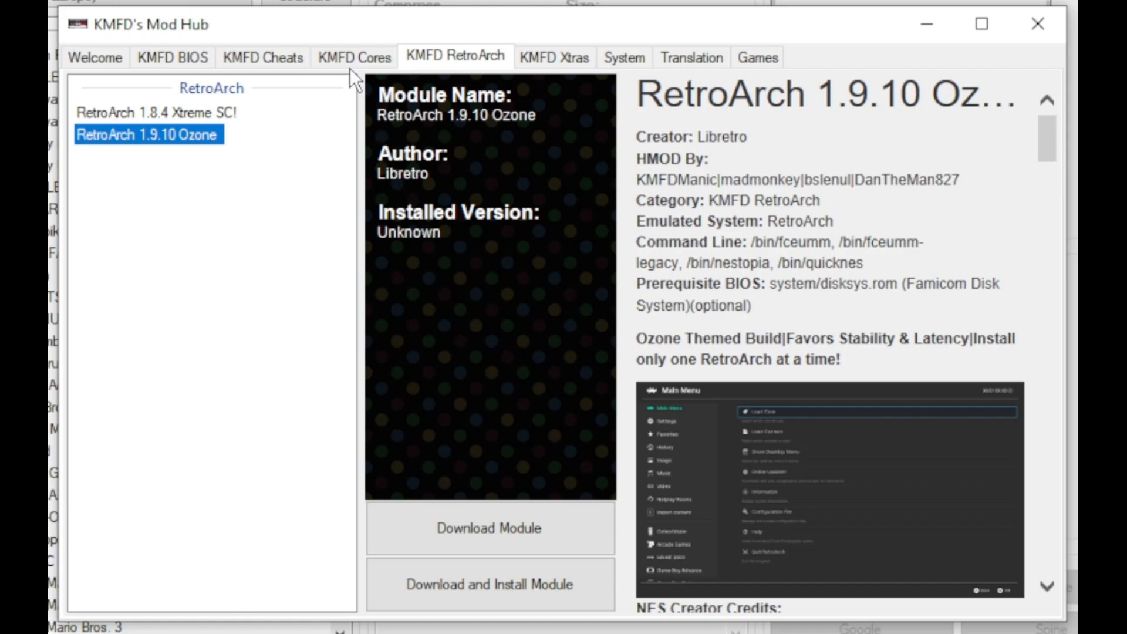
left_click(353, 57)
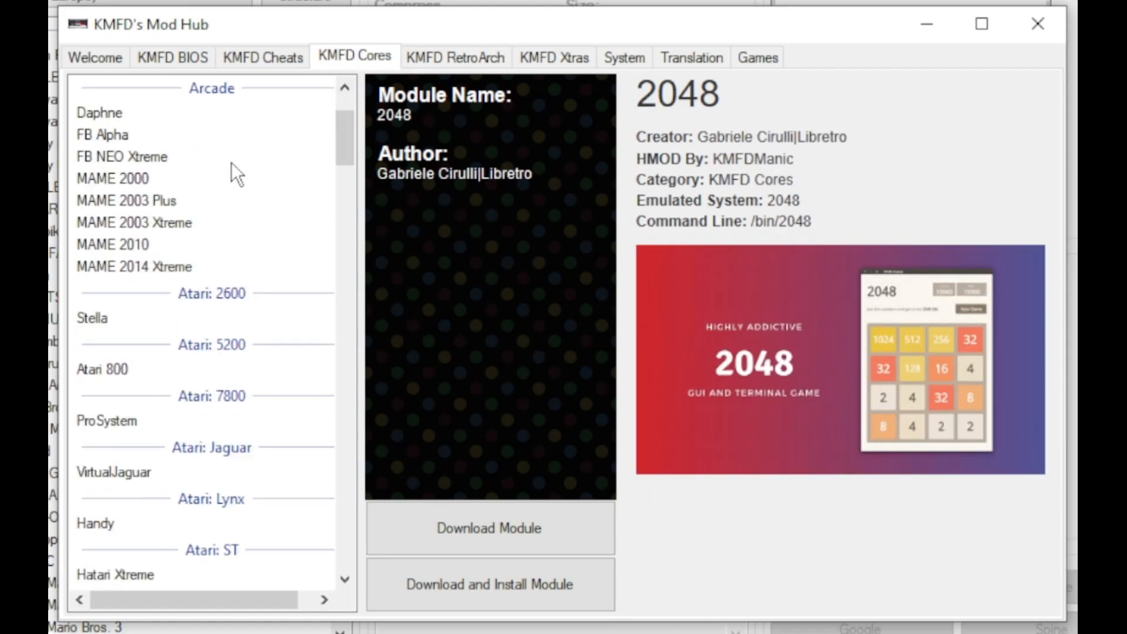
scroll("down", 3)
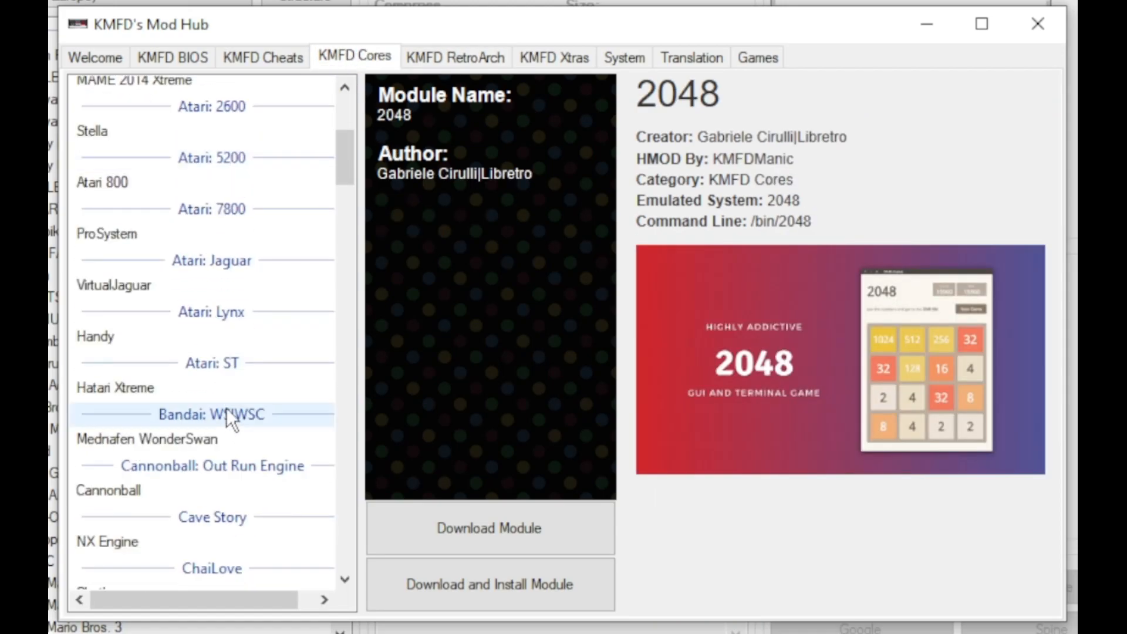
mouse_move(246, 449)
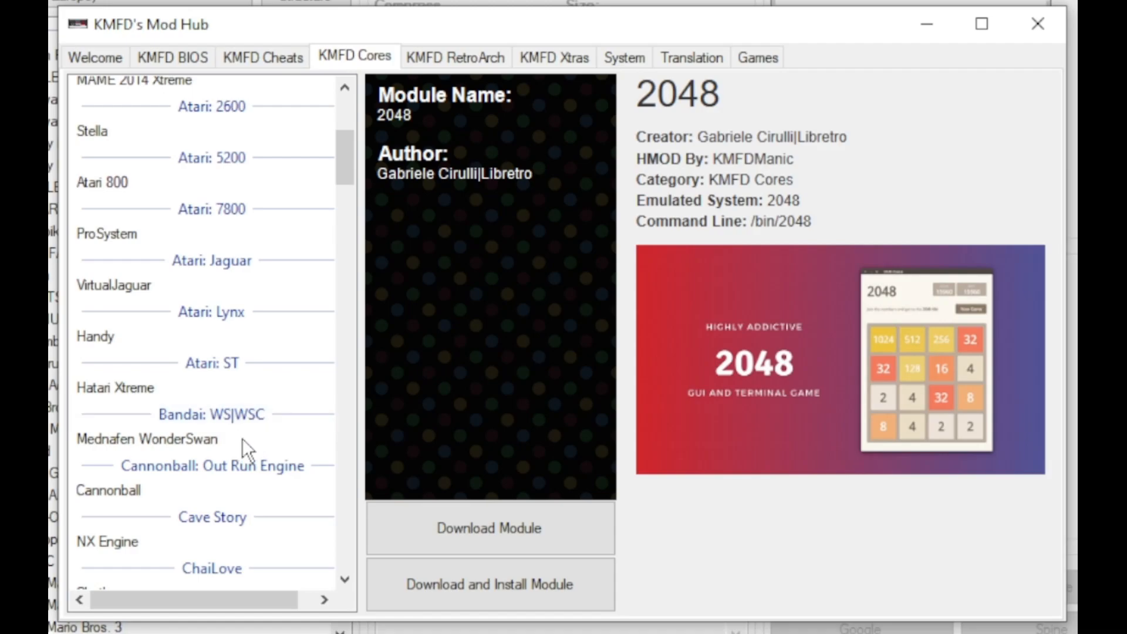
mouse_move(182, 449)
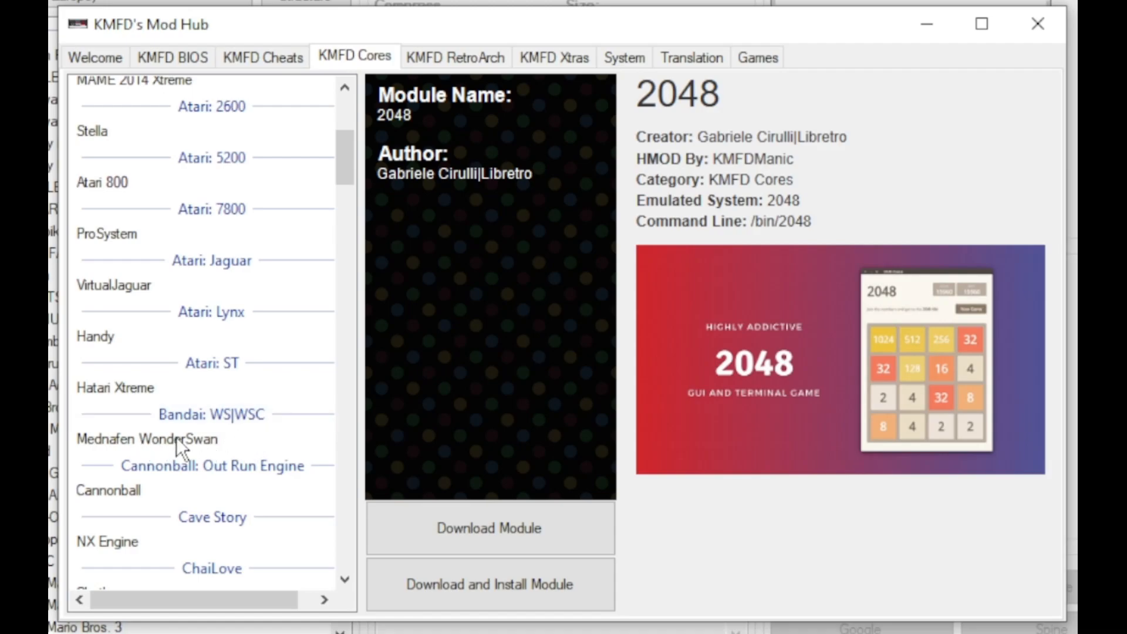
left_click(179, 439)
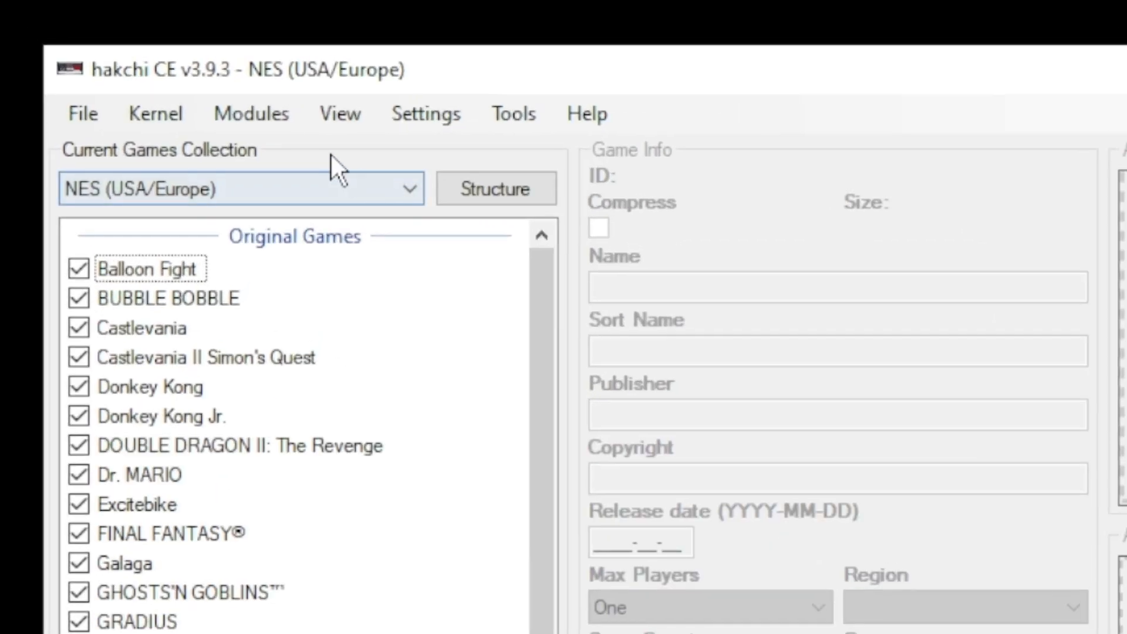
Install the Mednafen WonderSwan and RetroArch 1.9.10 Ozone modules on the mini.
left_click(250, 112)
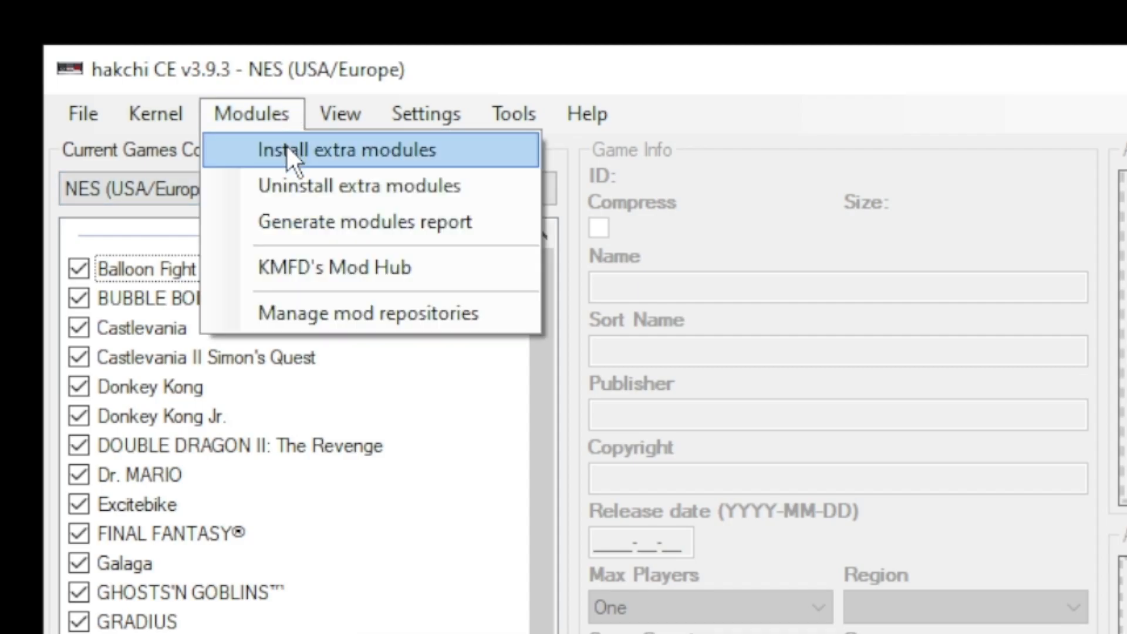
left_click(349, 150)
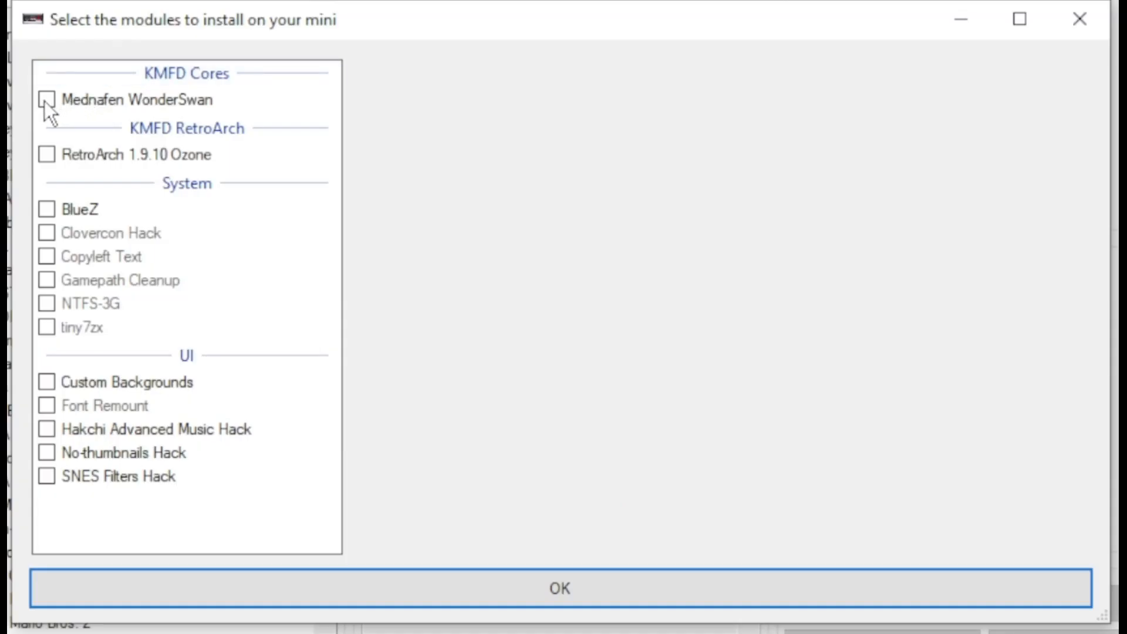
left_click(46, 99)
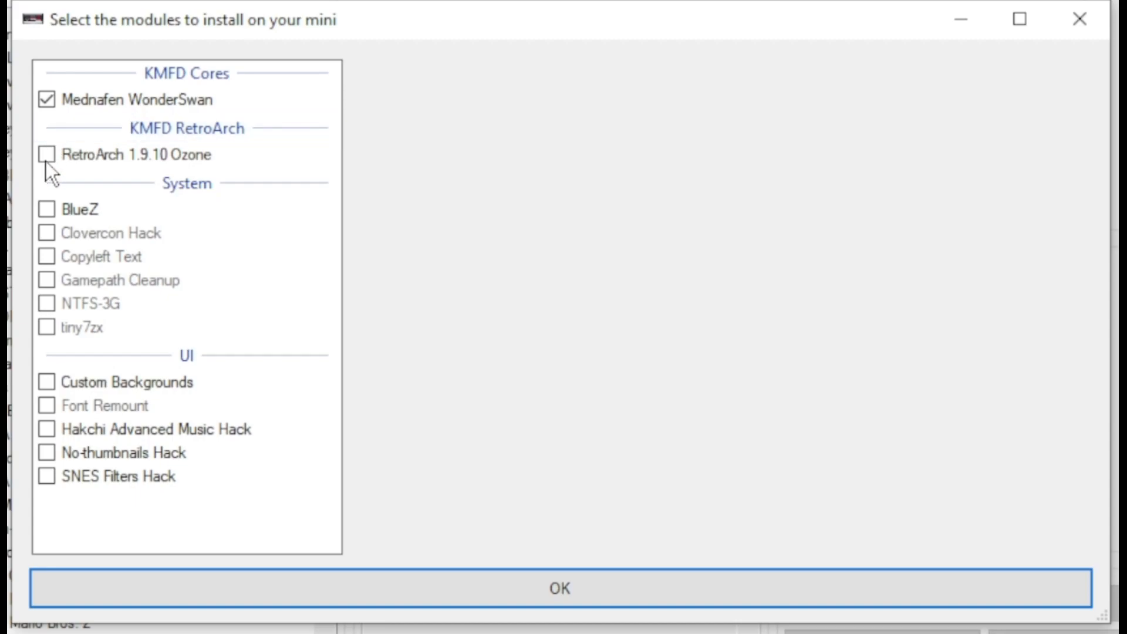
left_click(46, 154)
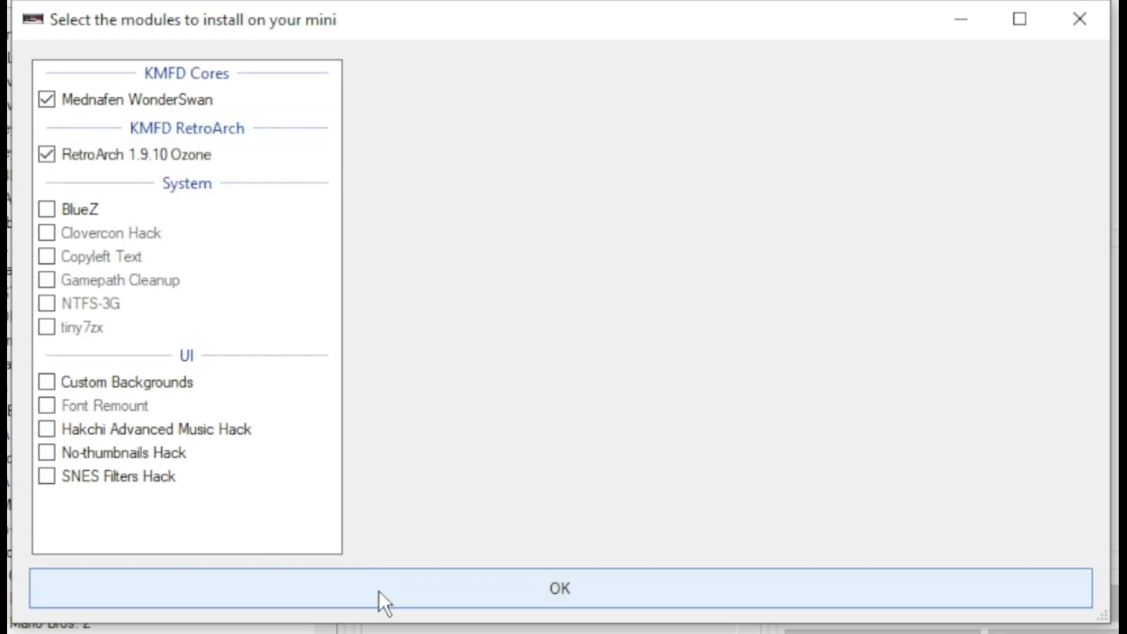
left_click(558, 588)
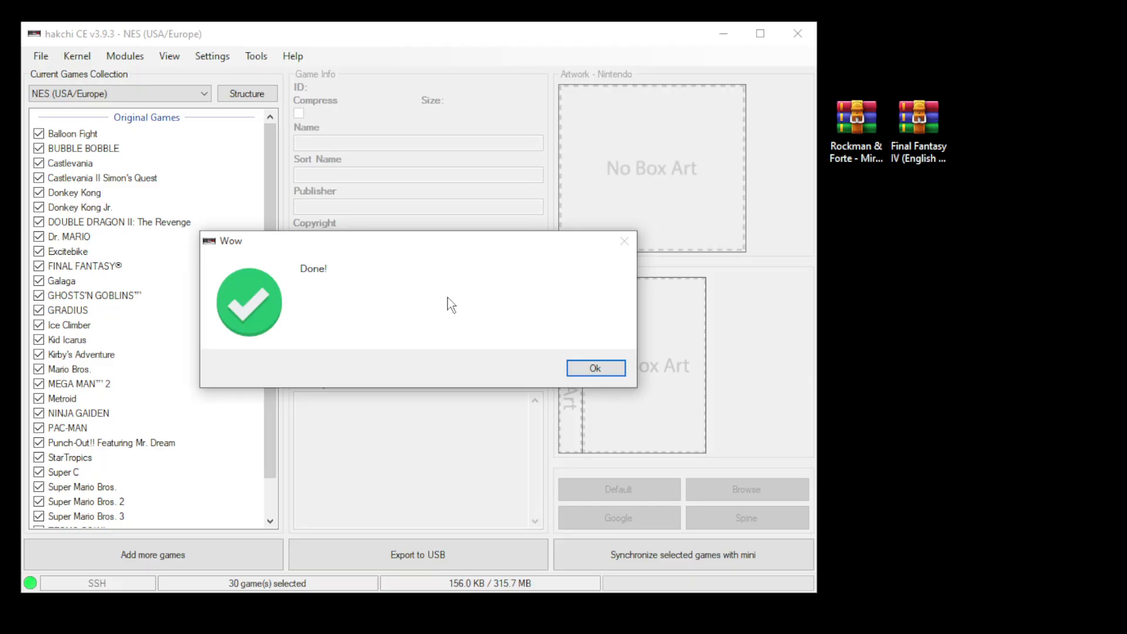
Dismiss the Done message and select the Rockman & Forte archive on the desktop.
left_click(594, 368)
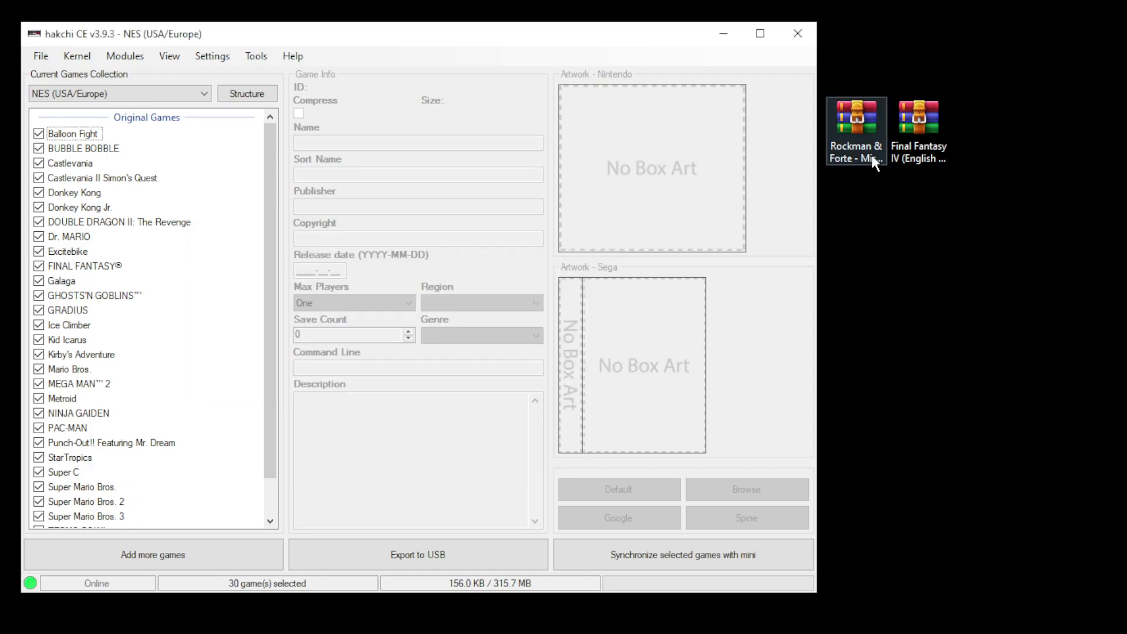
left_click(918, 129)
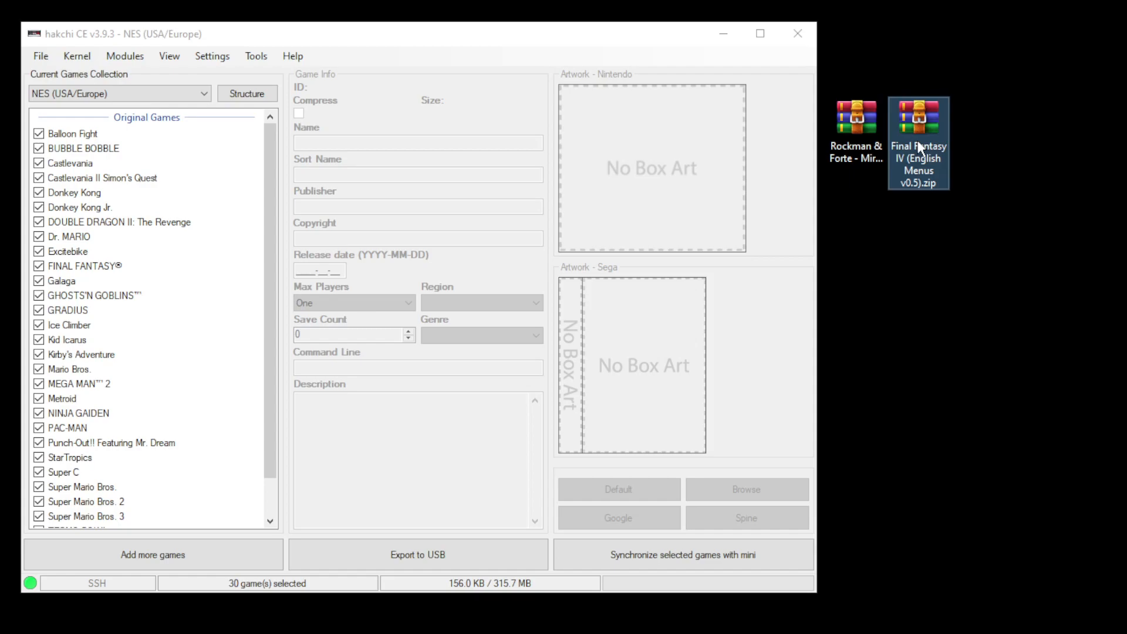
mouse_move(919, 137)
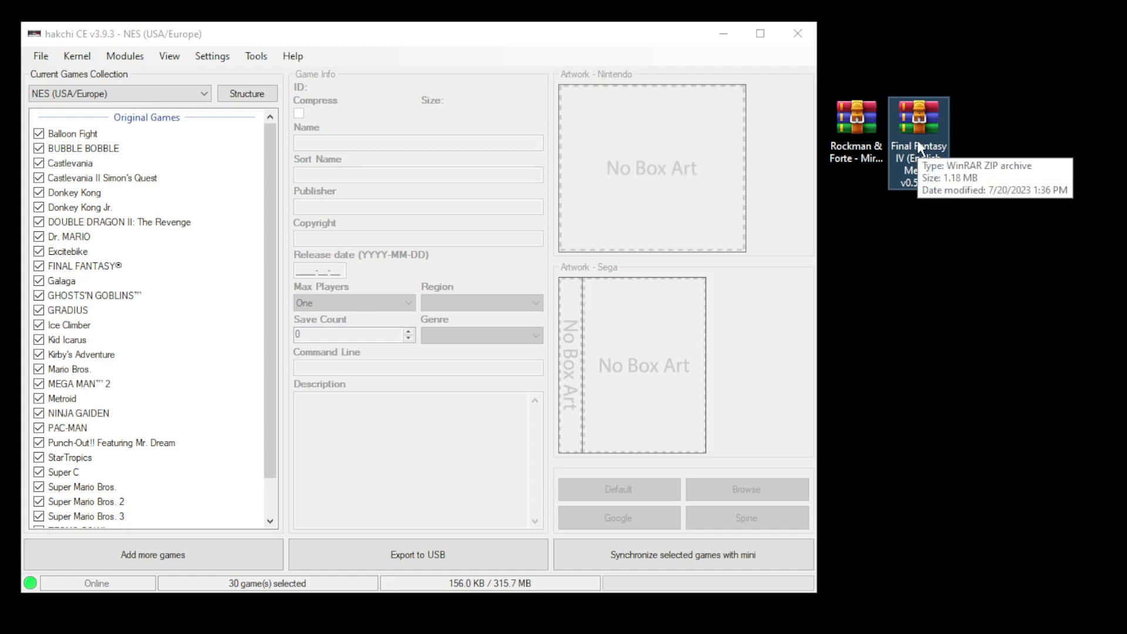
mouse_move(1018, 259)
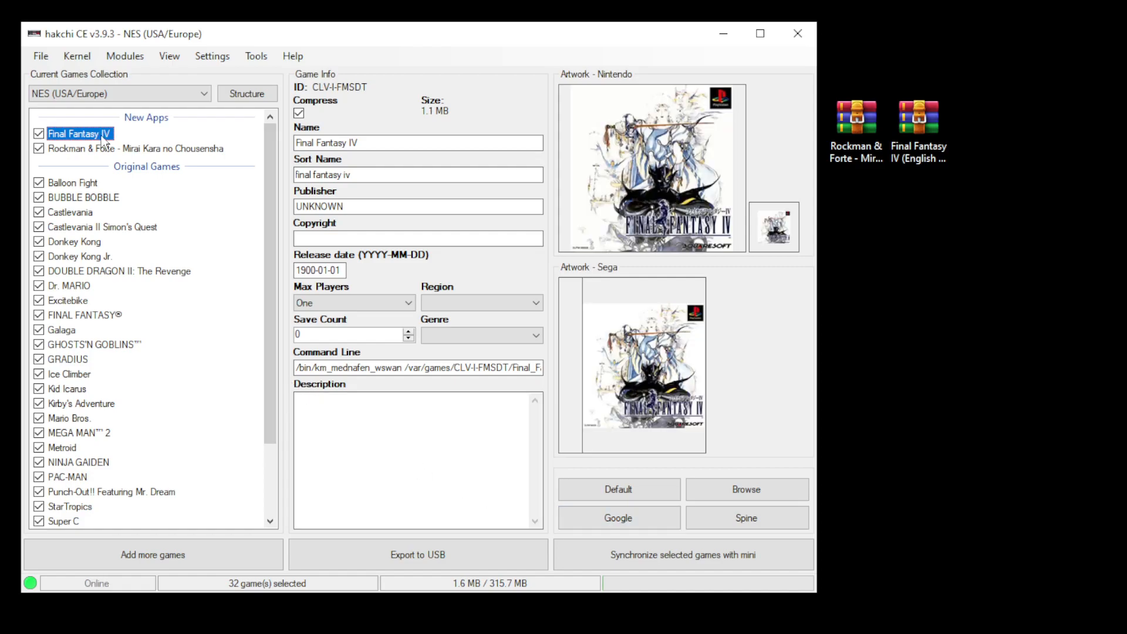
Select Rockman & Forte, sync the selected games to the mini, and dismiss Done.
left_click(135, 148)
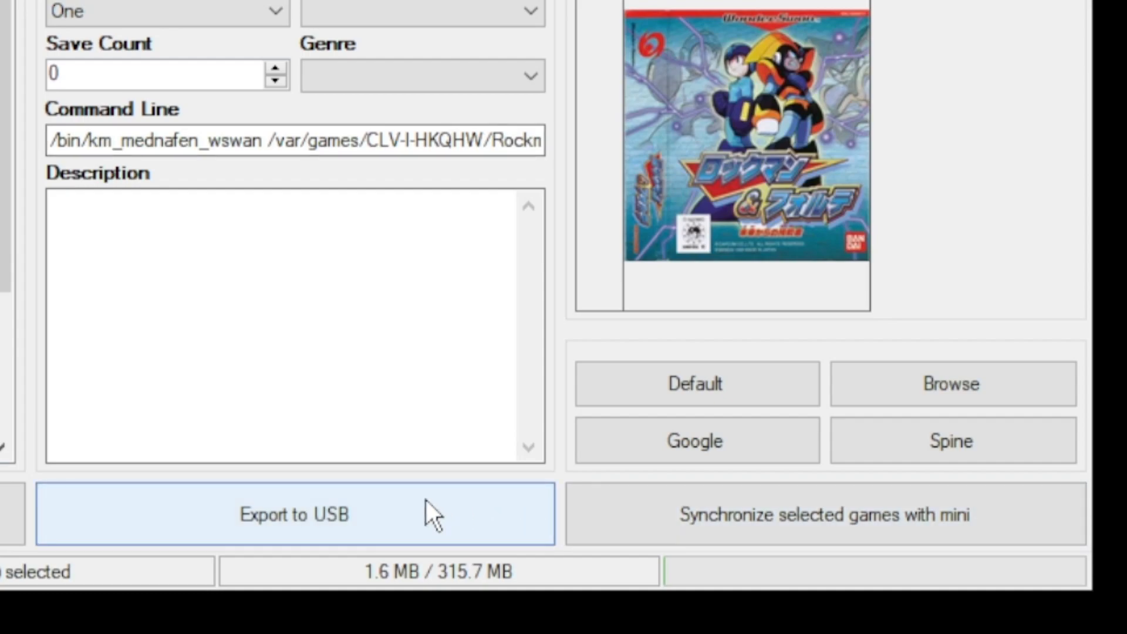
mouse_move(449, 514)
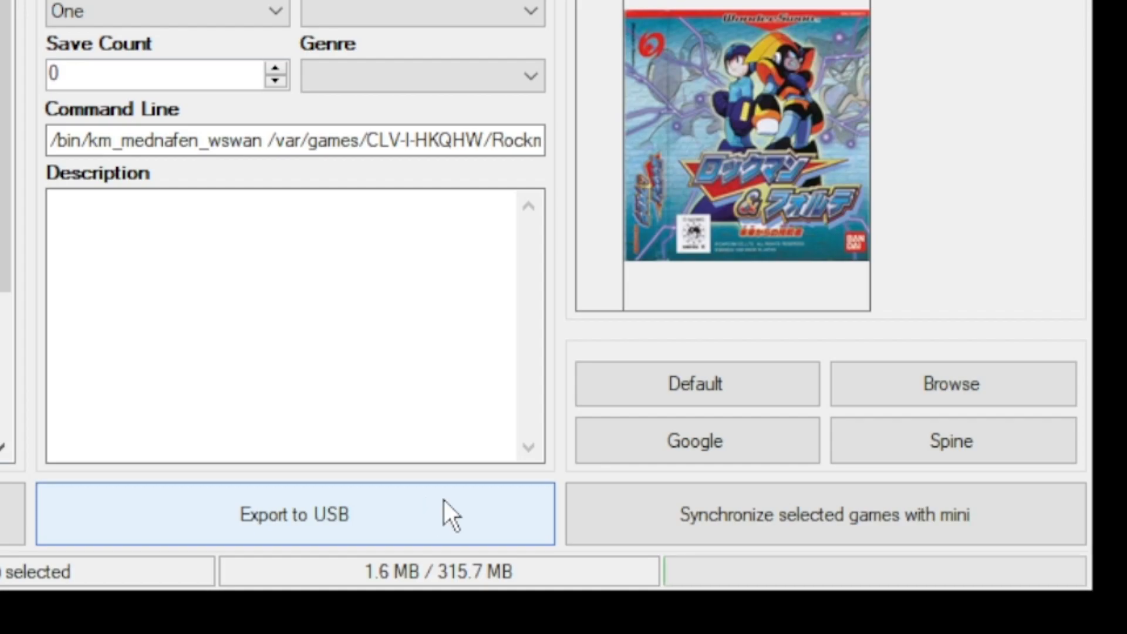
left_click(292, 514)
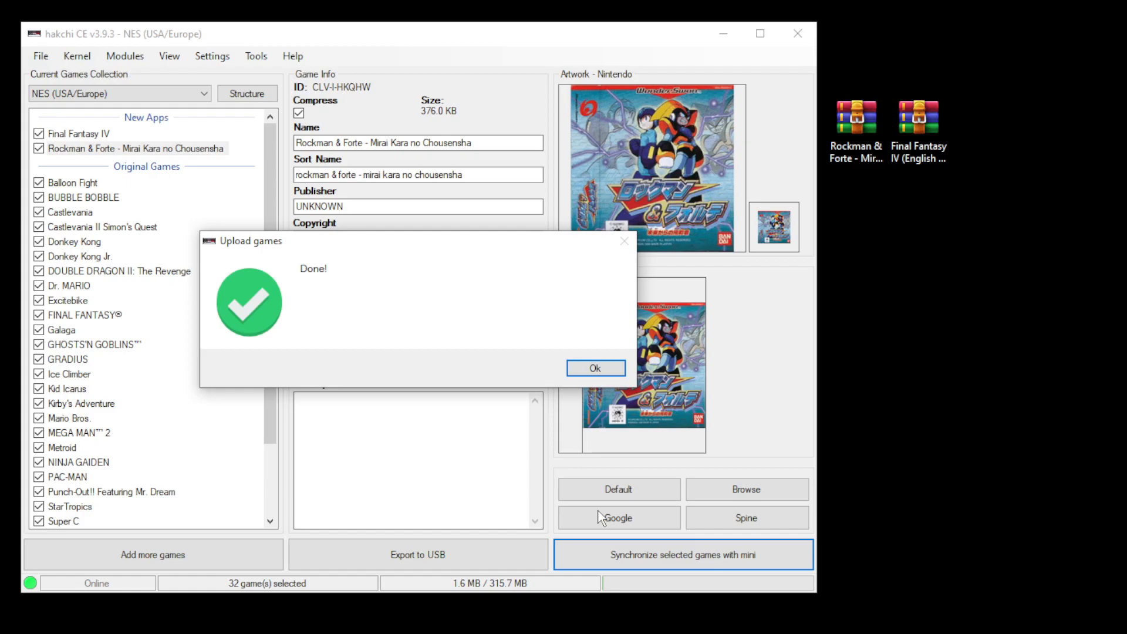
left_click(595, 367)
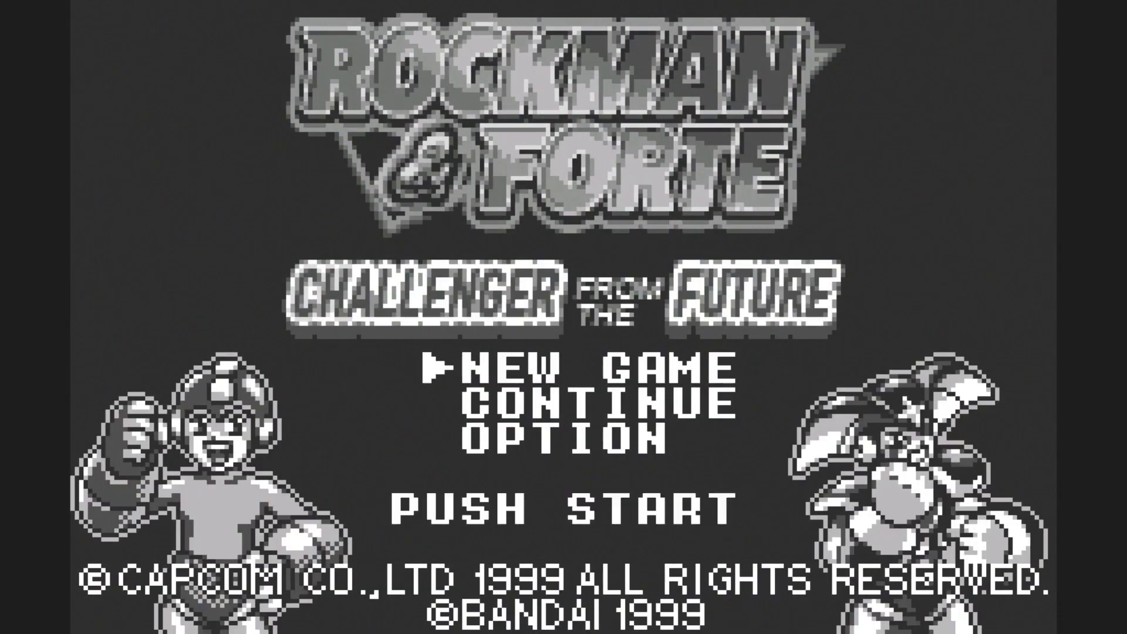
Press Start at the Rockman & Forte title screen on the NES Classic.
key("enter")
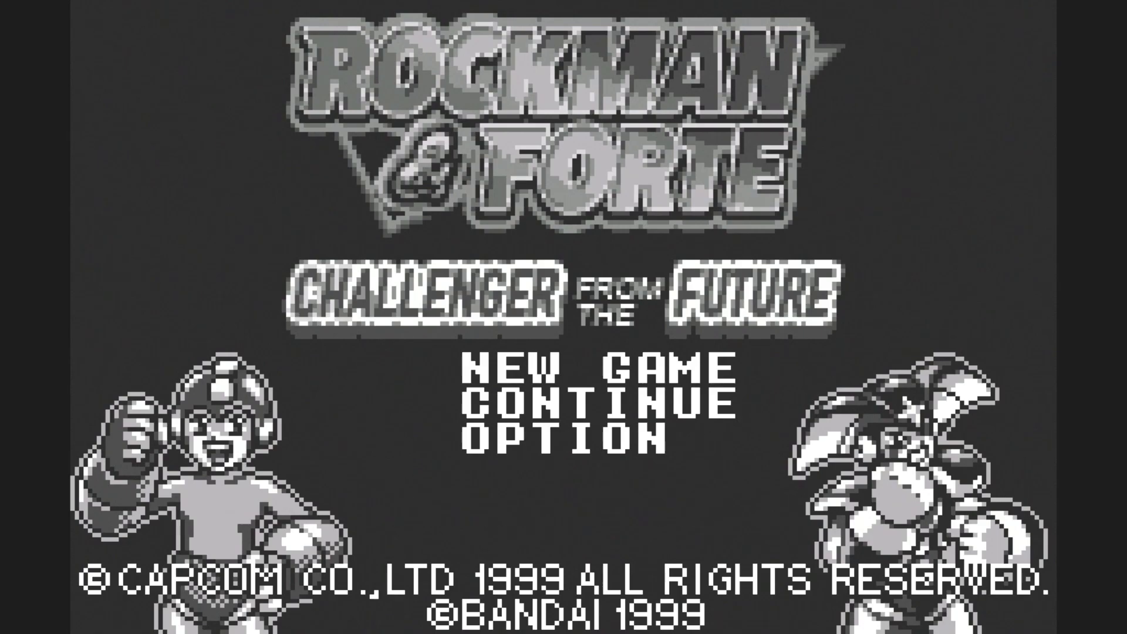